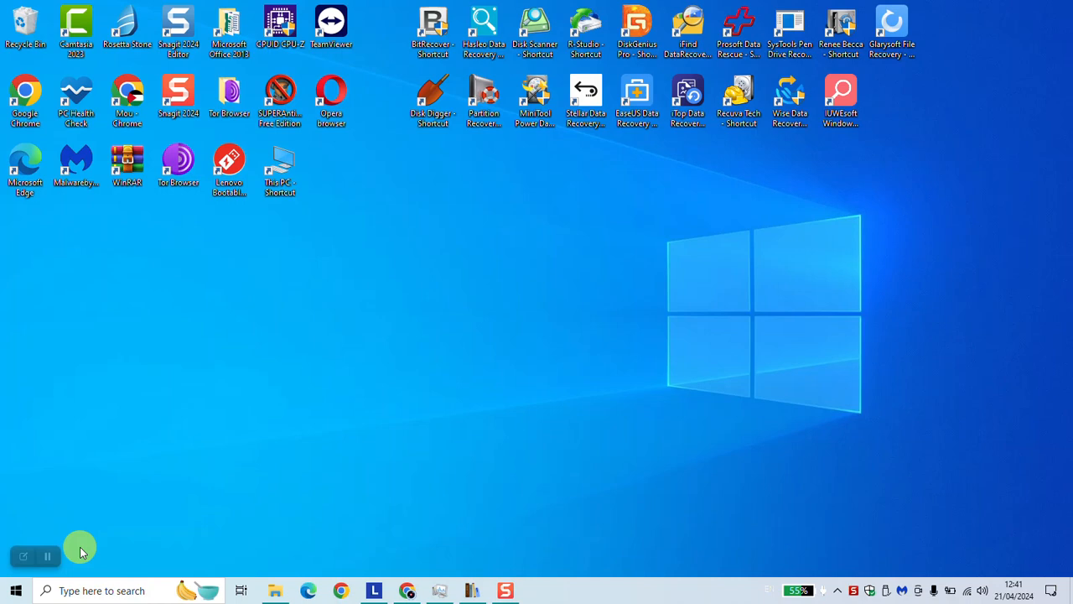
mouse_move(428, 574)
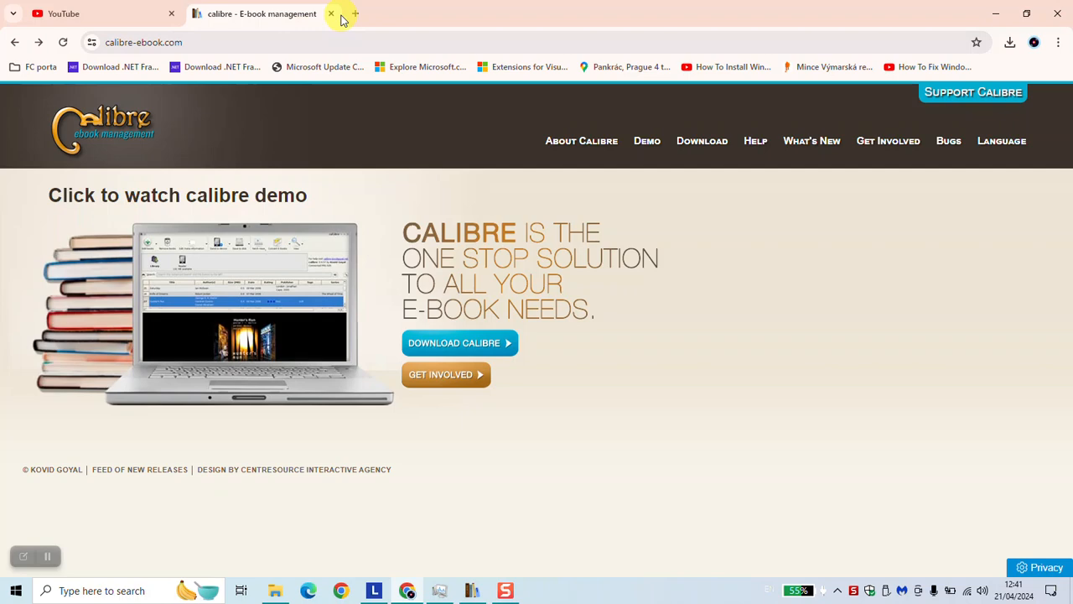
Reach the calibre e-book management homepage via a Google search for 'calibre' in a new tab
click(355, 13)
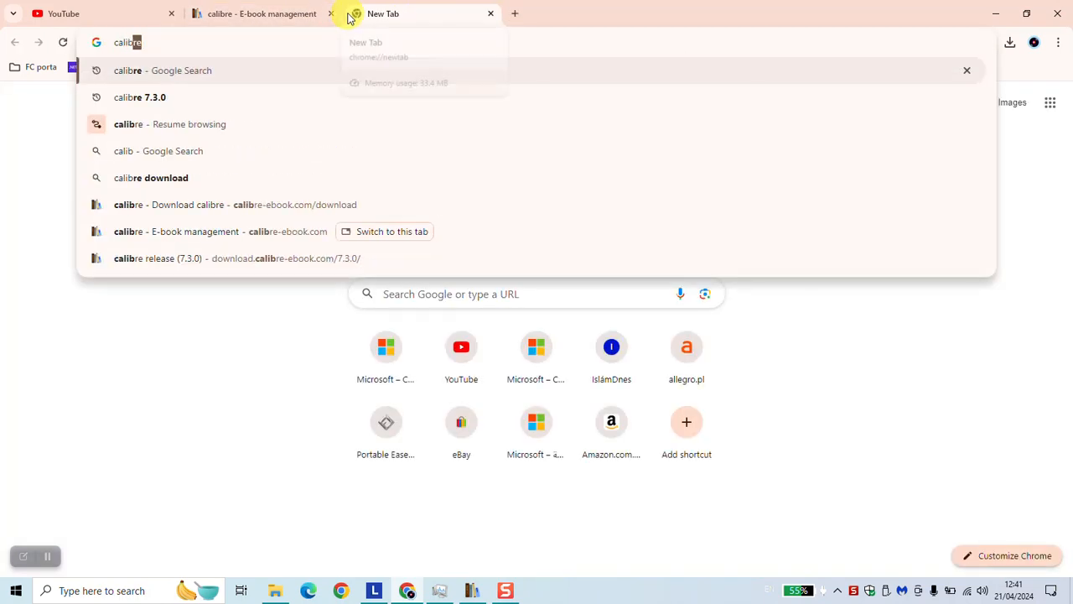
click(163, 71)
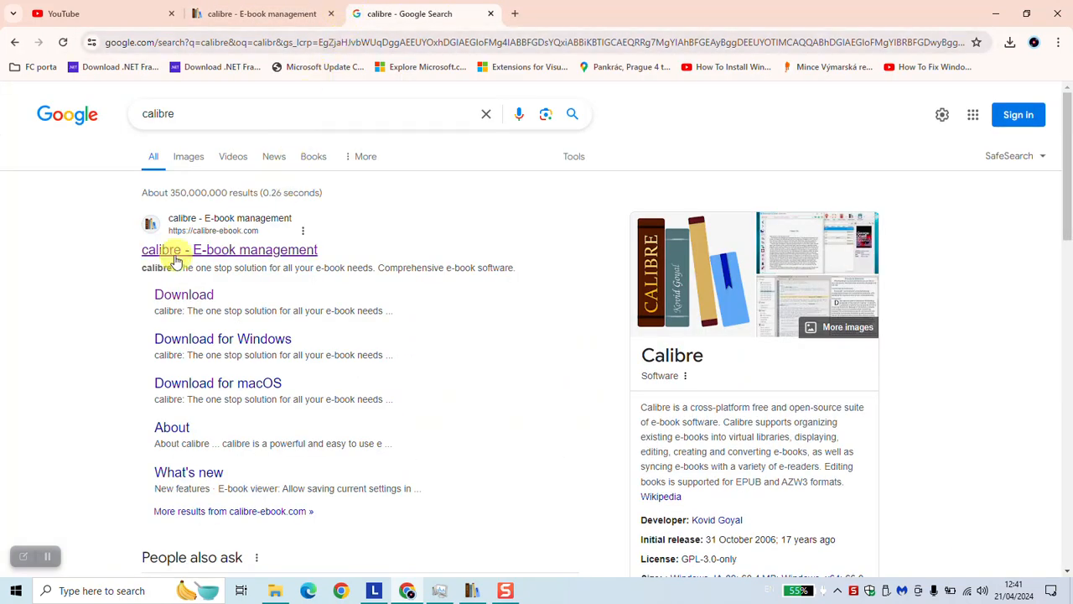
mouse_move(228, 238)
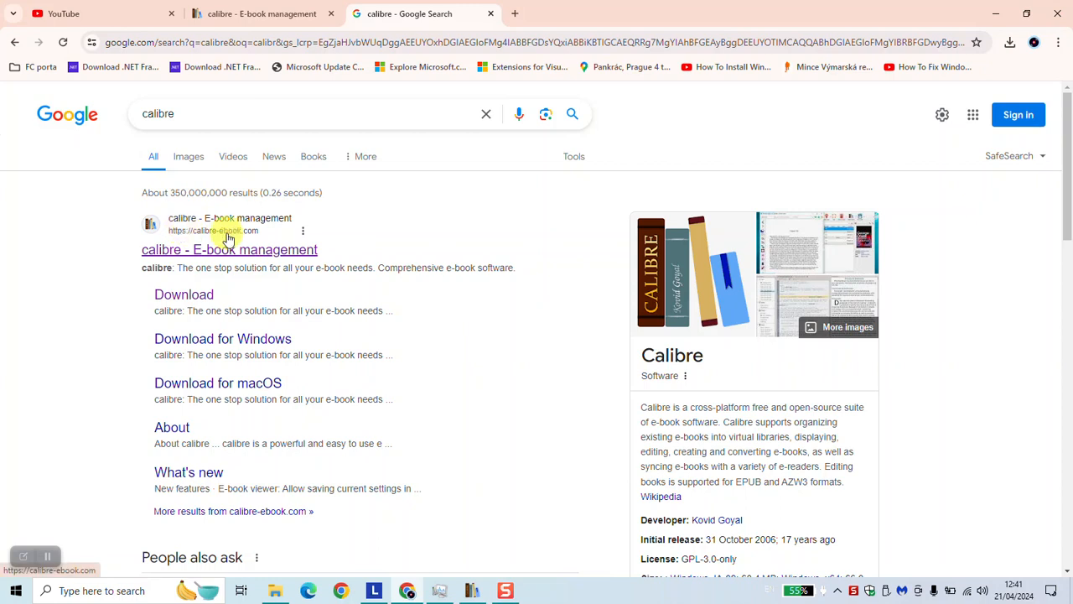
click(228, 249)
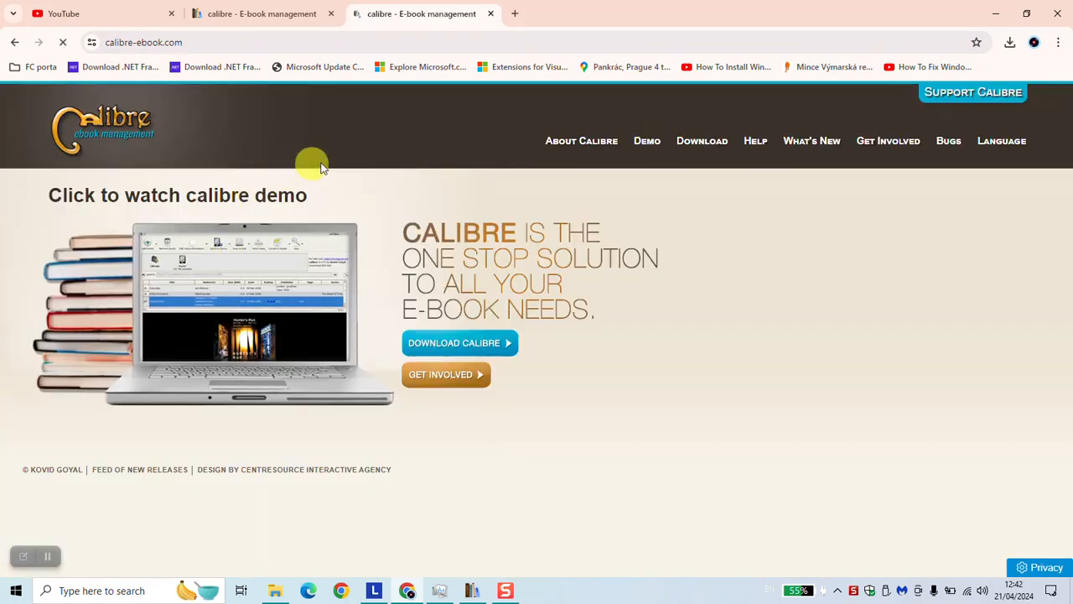
mouse_move(460, 342)
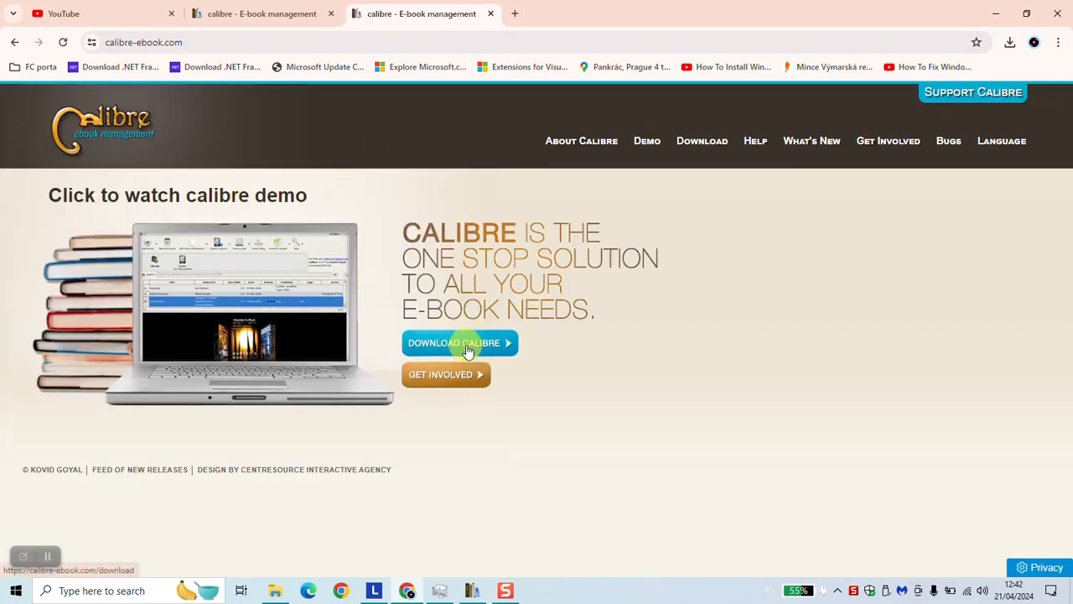
mouse_move(473, 359)
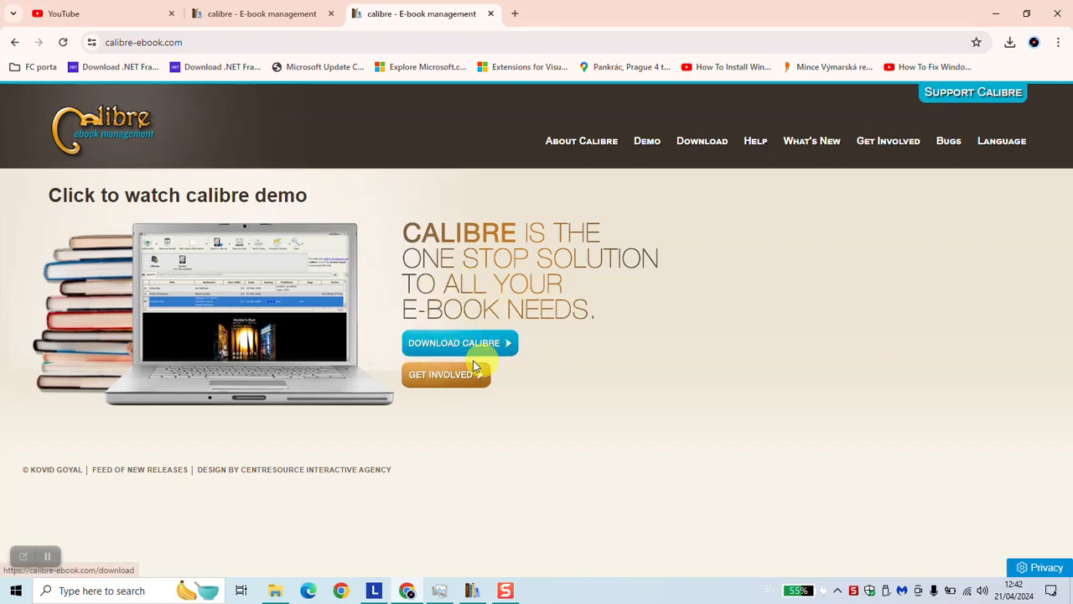
mouse_move(916, 39)
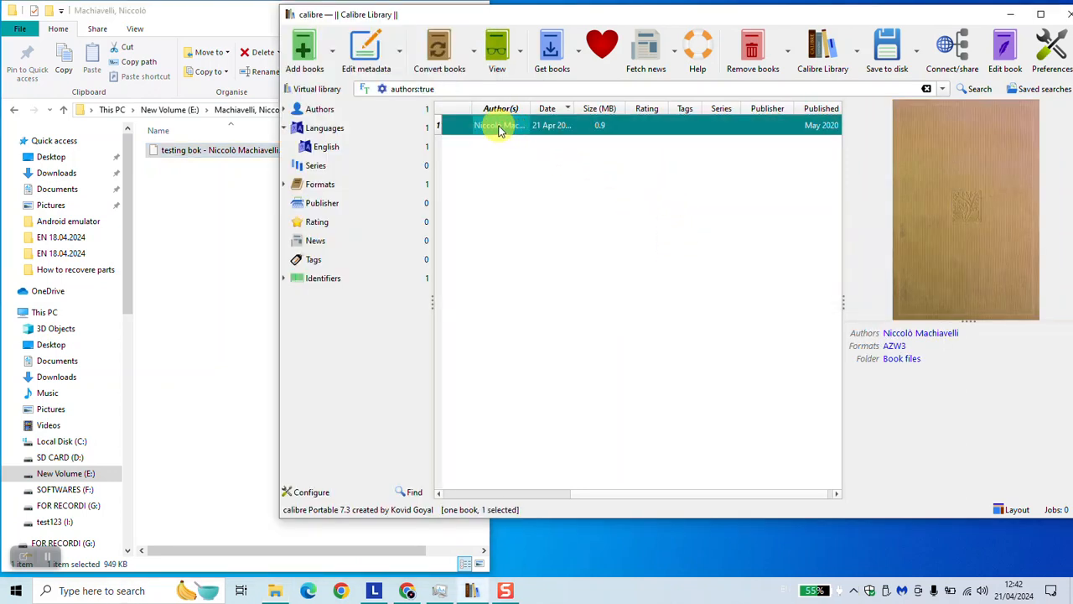
Start an individual conversion for the Machiavelli book 'testing bok' from the library list
right_click(500, 124)
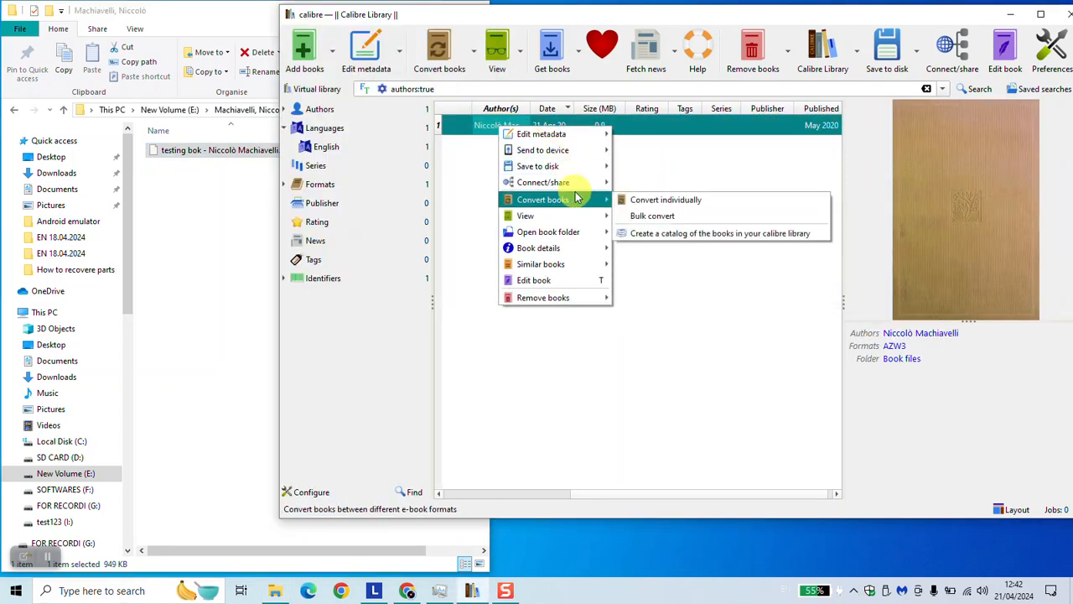
click(664, 200)
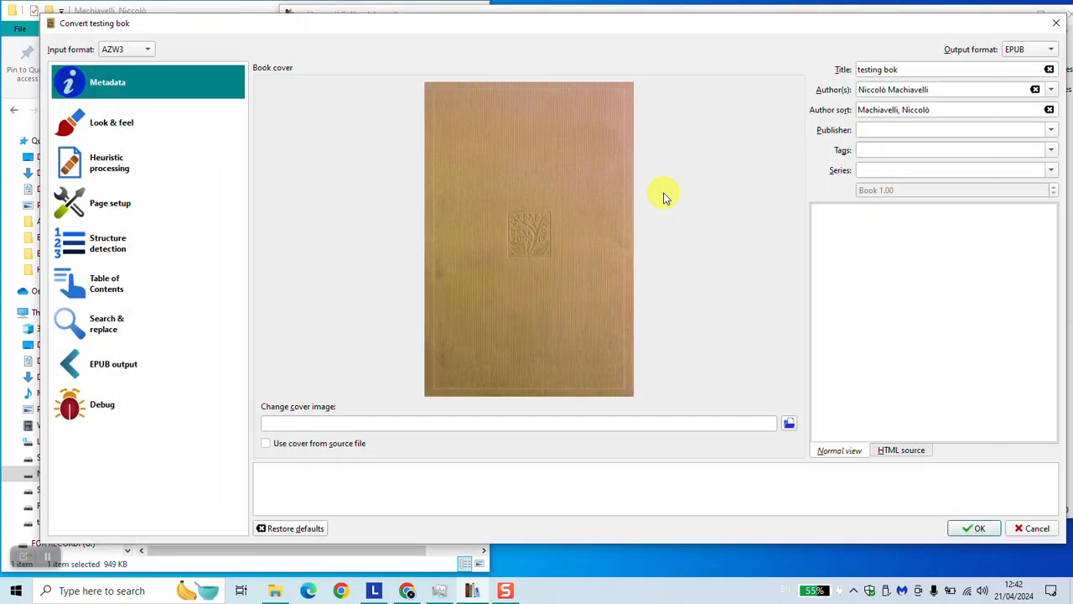
Choose RB as the output format and run the conversion from AZW3
click(1030, 49)
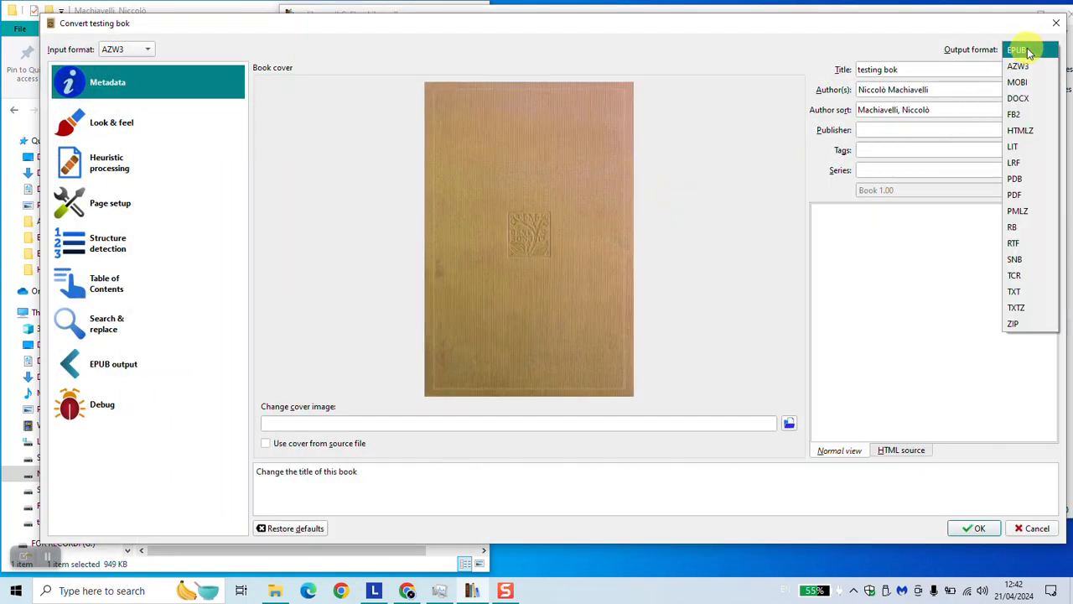
mouse_move(1013, 323)
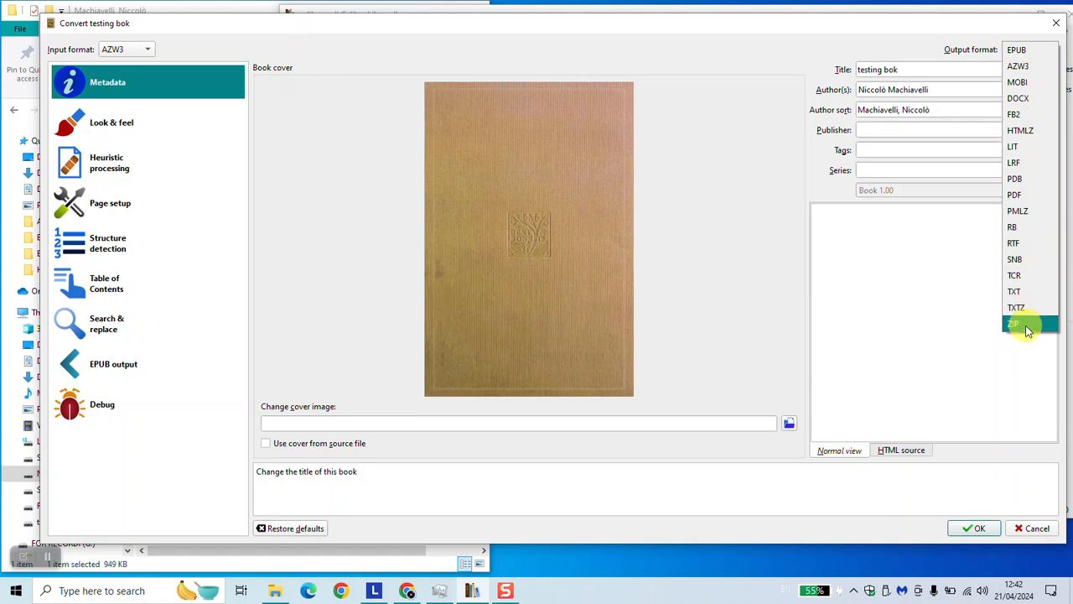
mouse_move(1029, 226)
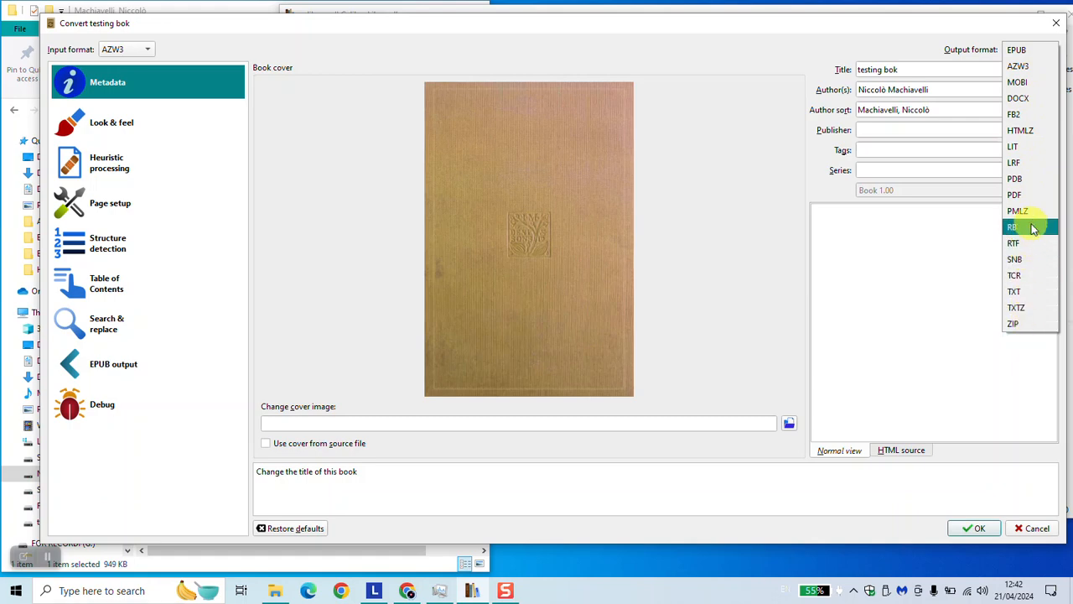
click(1013, 227)
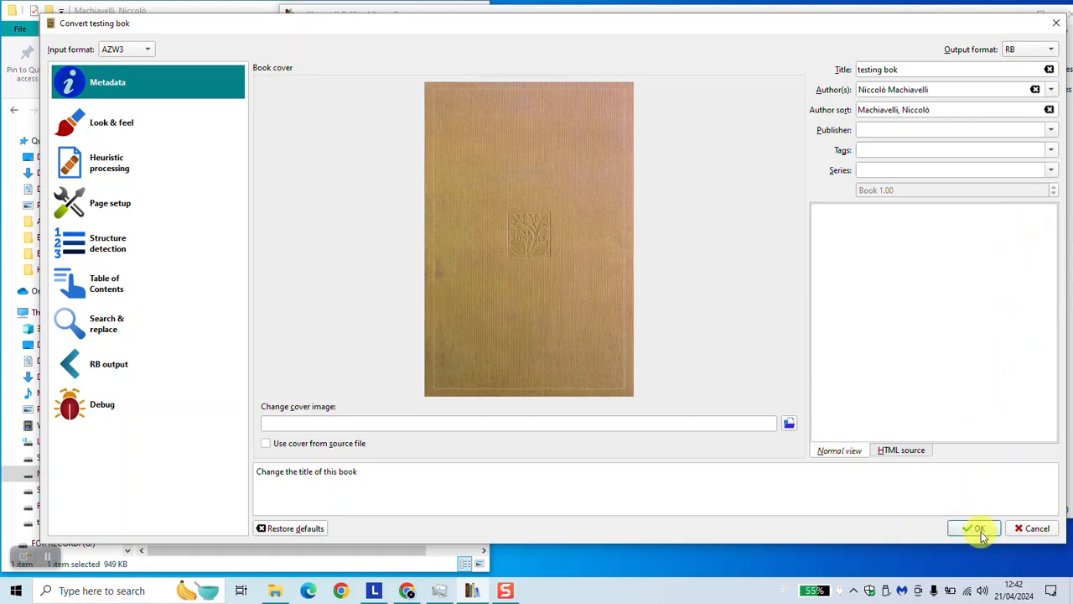
click(973, 528)
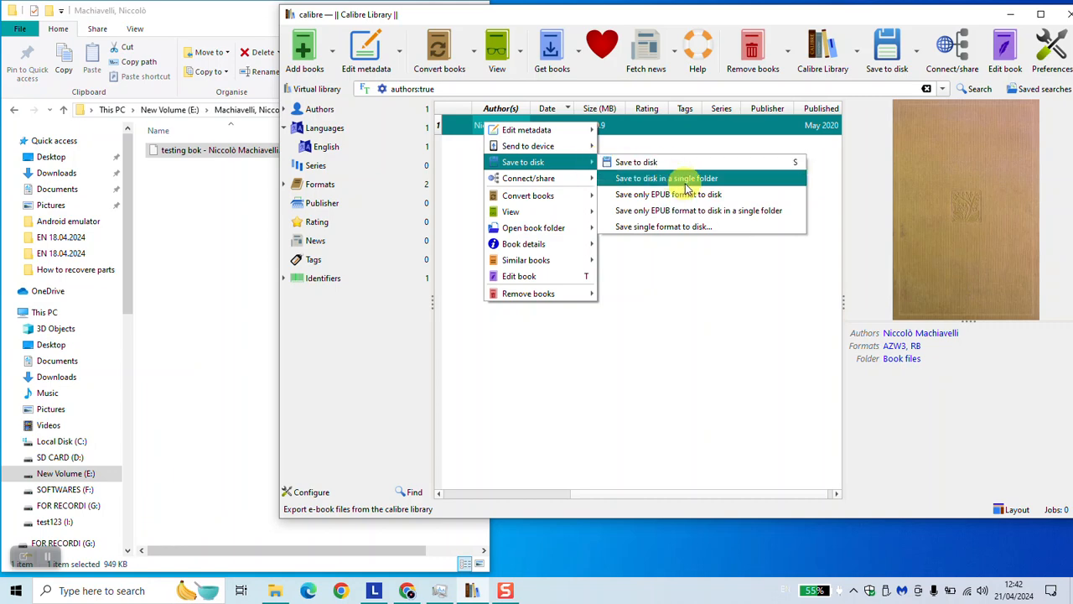
Save the book's AZW3, RB, cover and OPF files to disk in a single folder
click(668, 178)
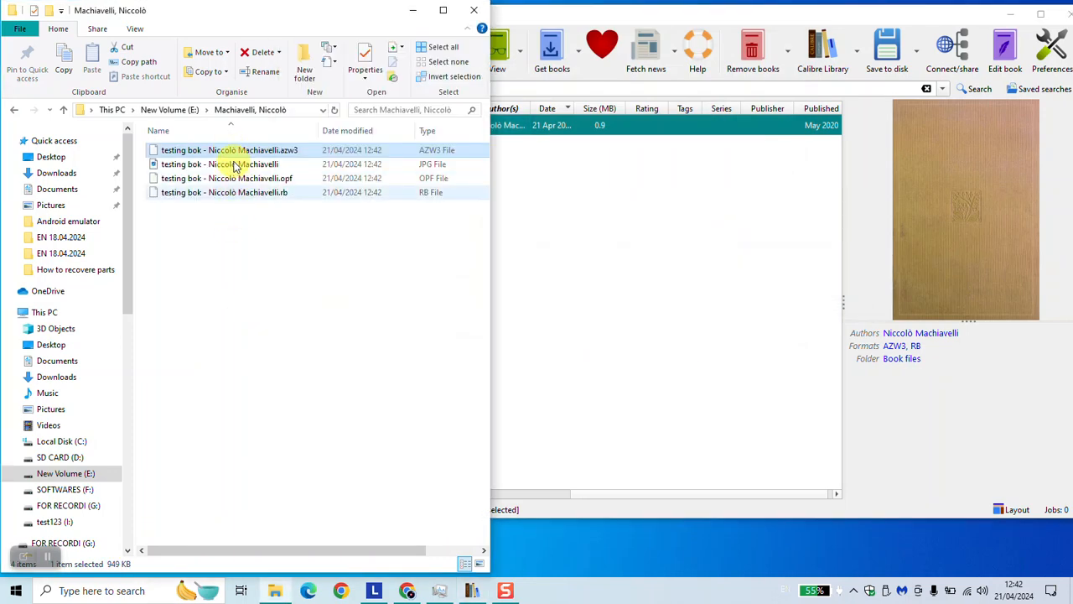
click(224, 192)
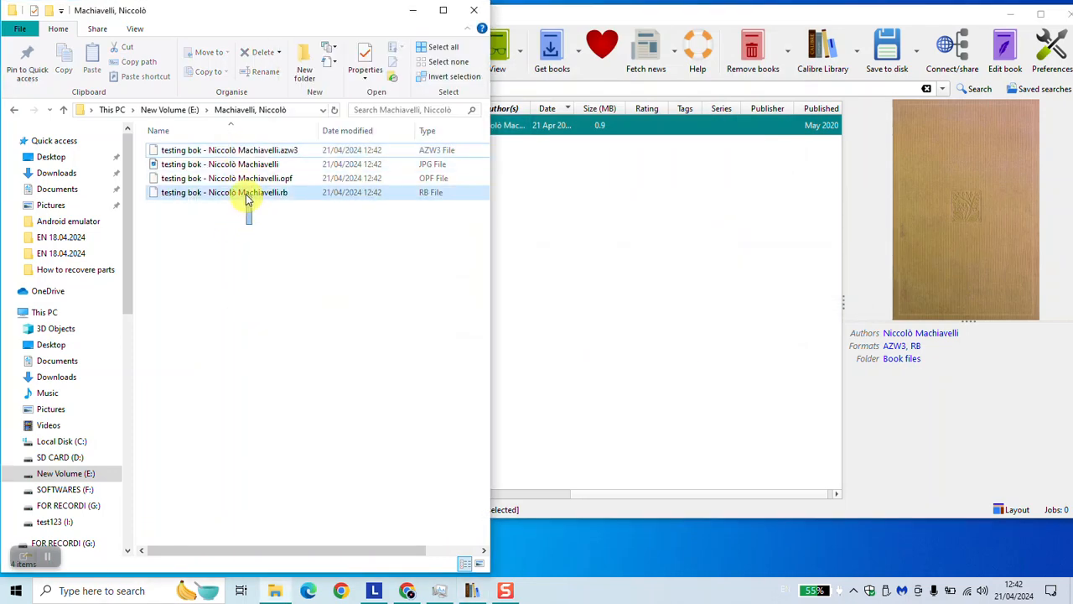
click(226, 178)
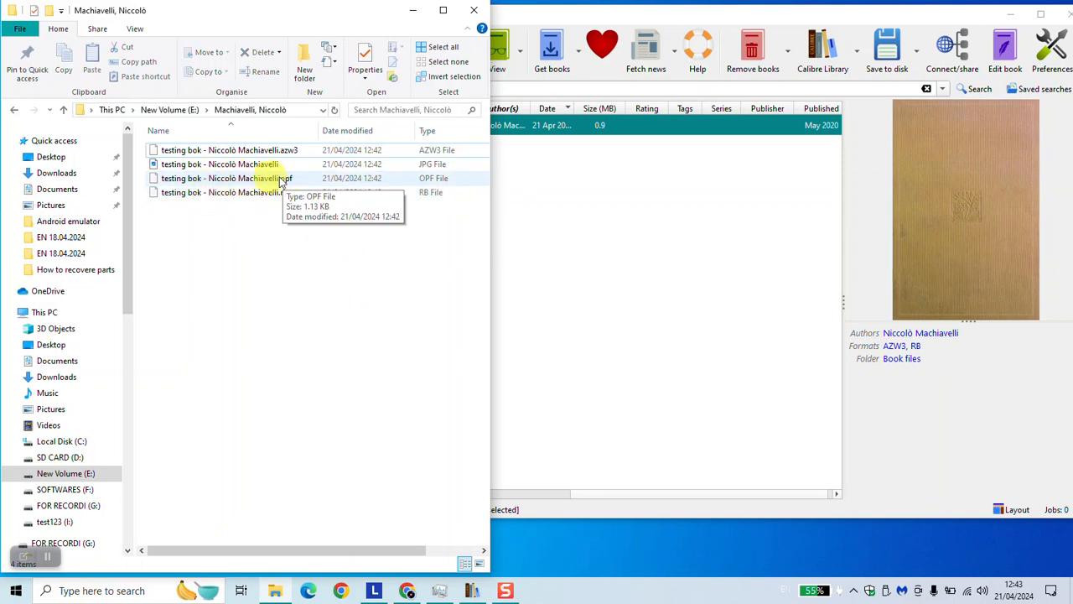
mouse_move(317, 178)
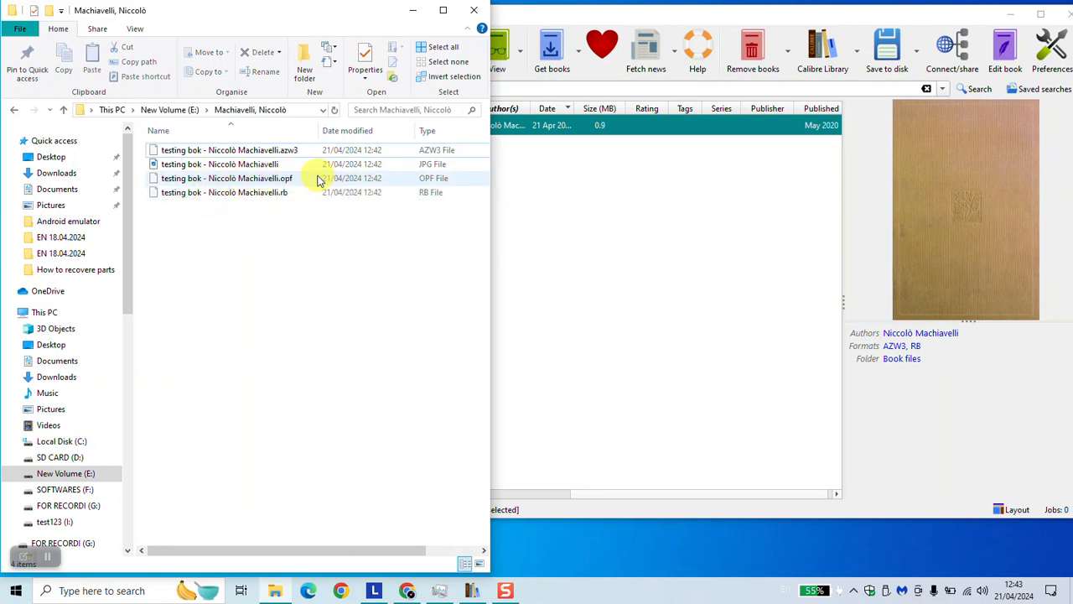